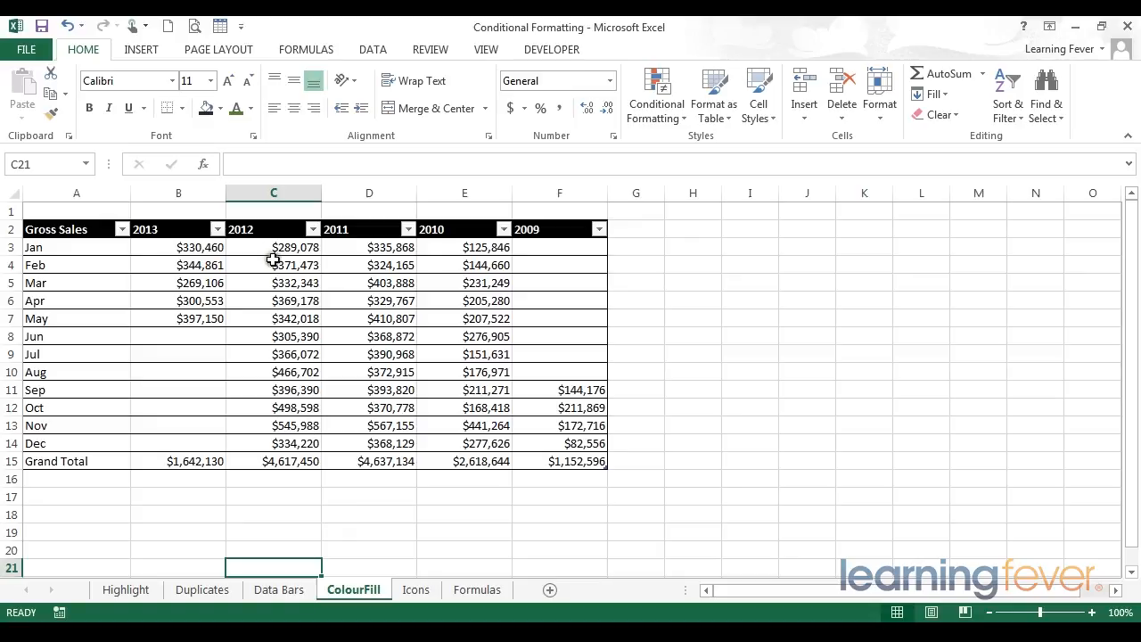
# Apply the Green-Yellow-Red colour scale to the 2012 sales in C3:C14
pyautogui.moveTo(273, 247); pyautogui.dragTo(273, 425)
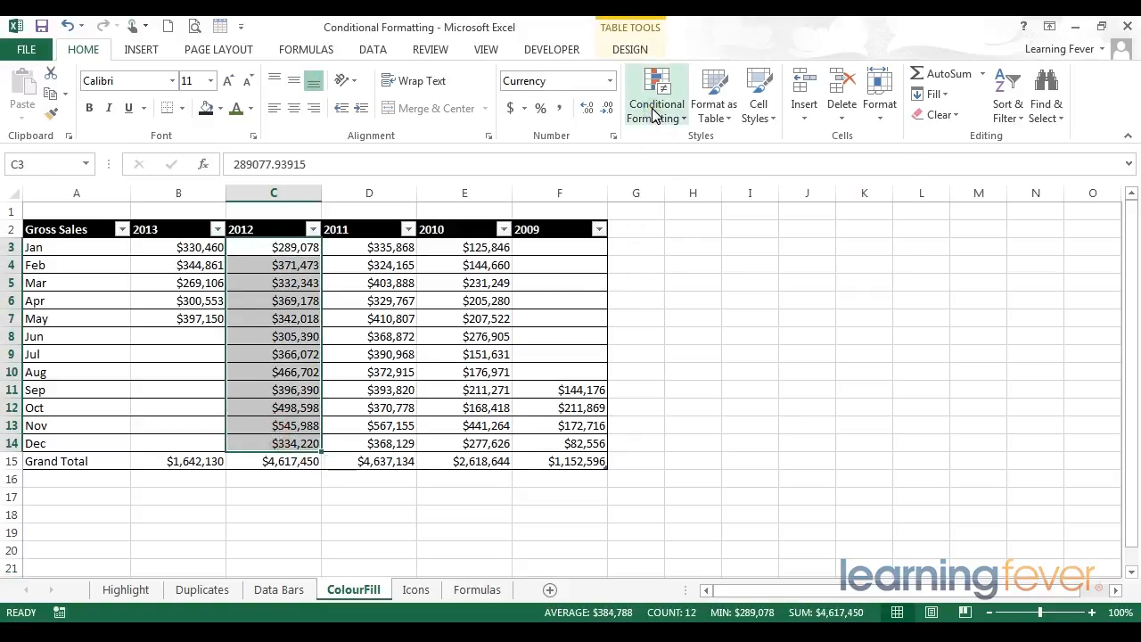
pyautogui.click(656, 94)
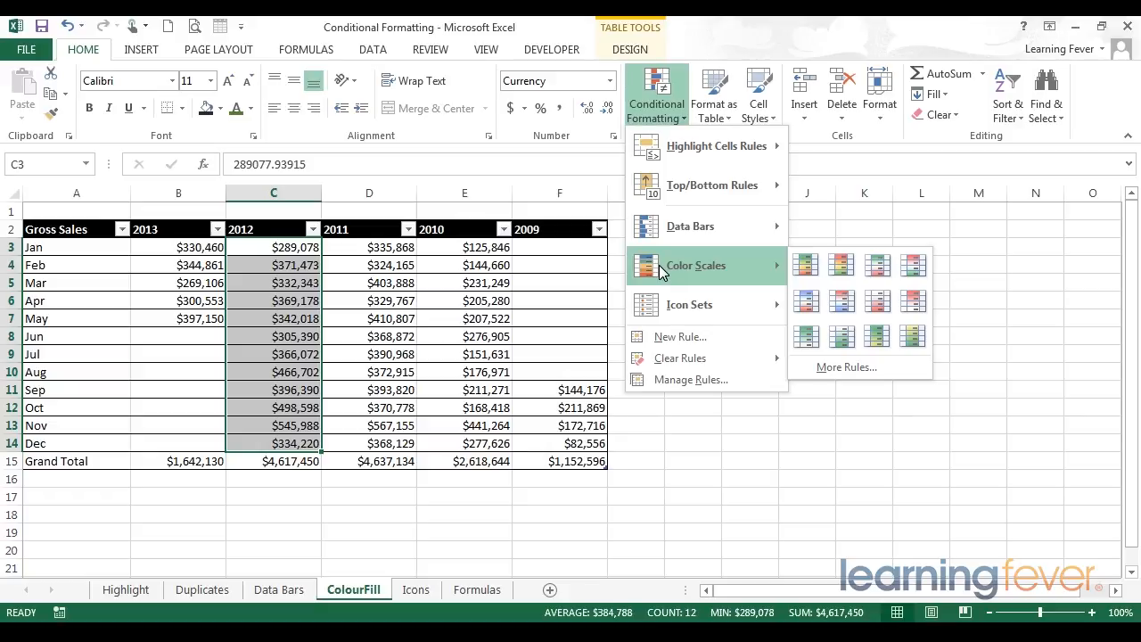
pyautogui.moveTo(784, 268)
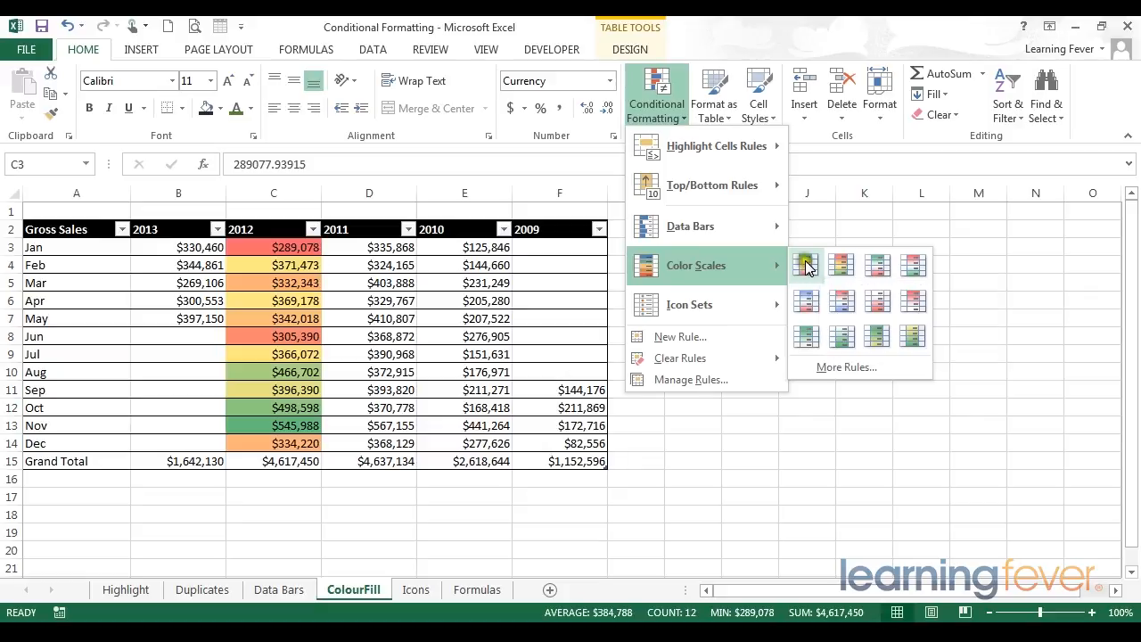
pyautogui.moveTo(807, 270)
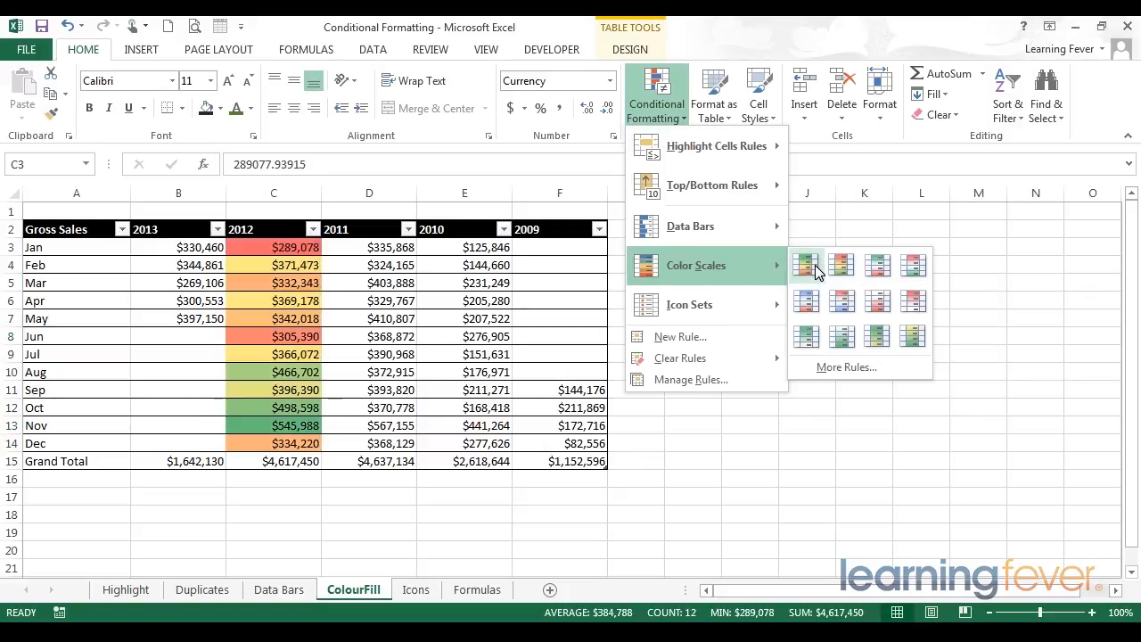
pyautogui.moveTo(805, 264)
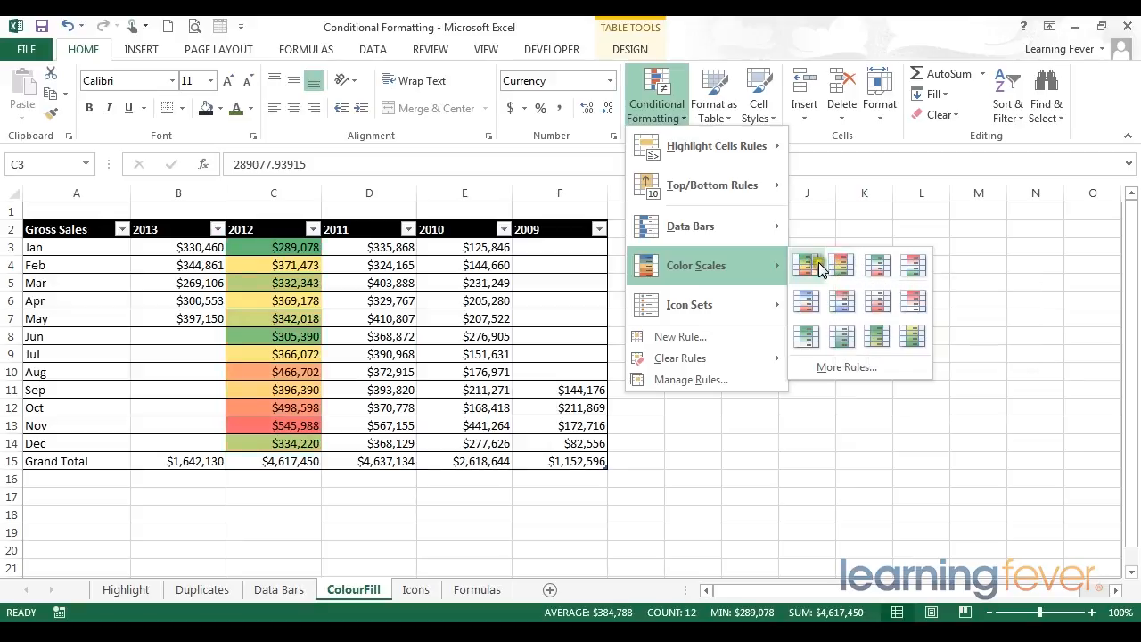
pyautogui.moveTo(807, 264)
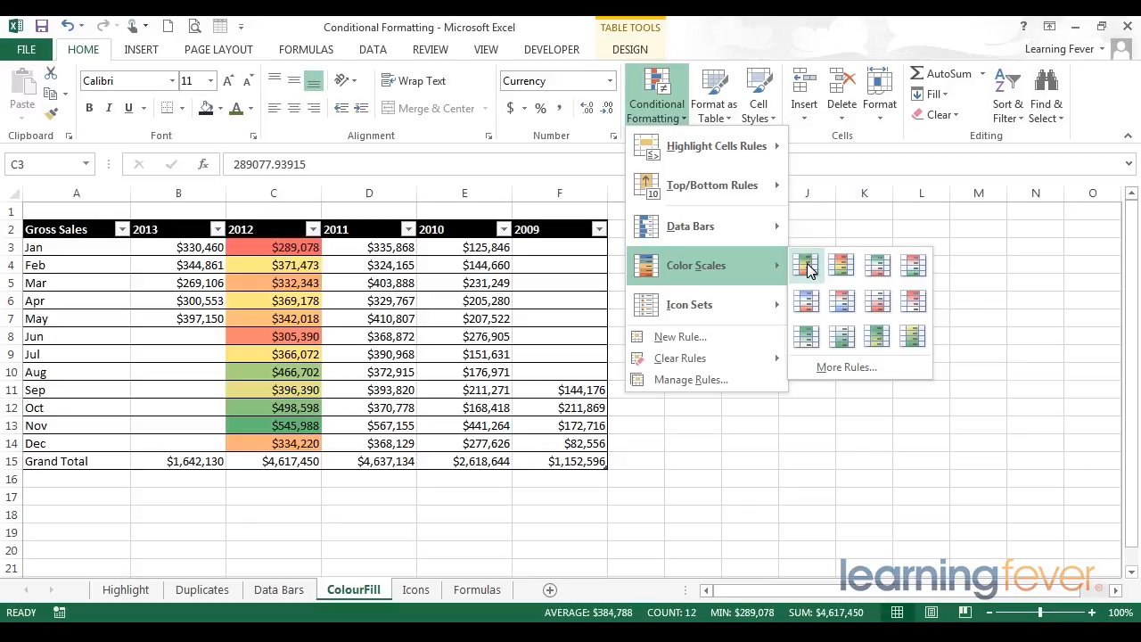
pyautogui.click(806, 264)
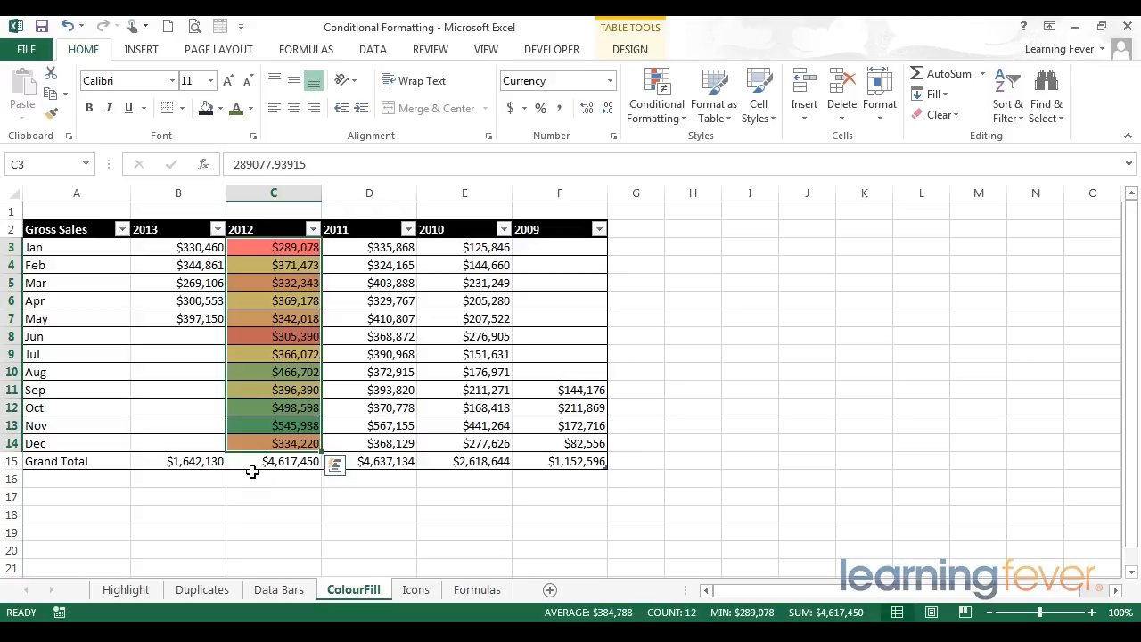
pyautogui.moveTo(249, 247)
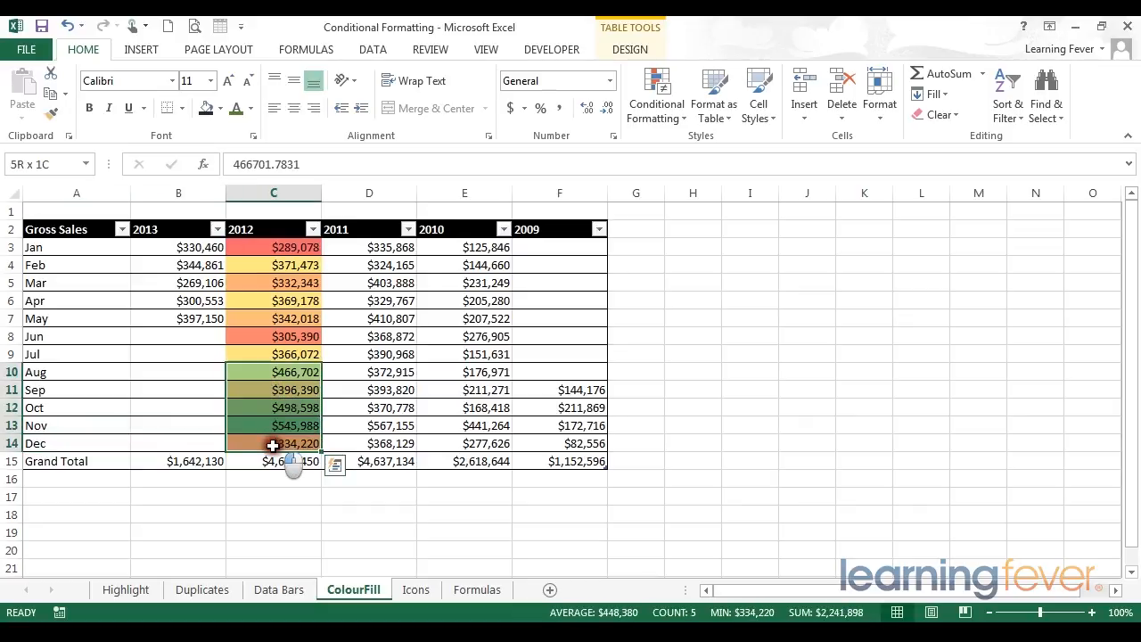
pyautogui.click(273, 247)
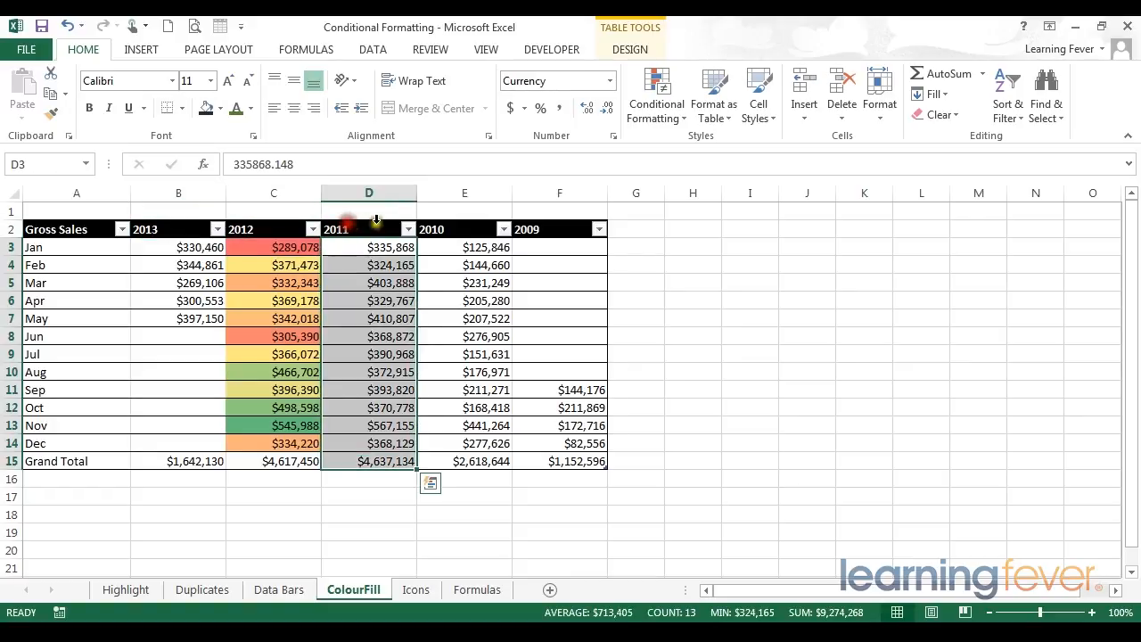
pyautogui.click(368, 300)
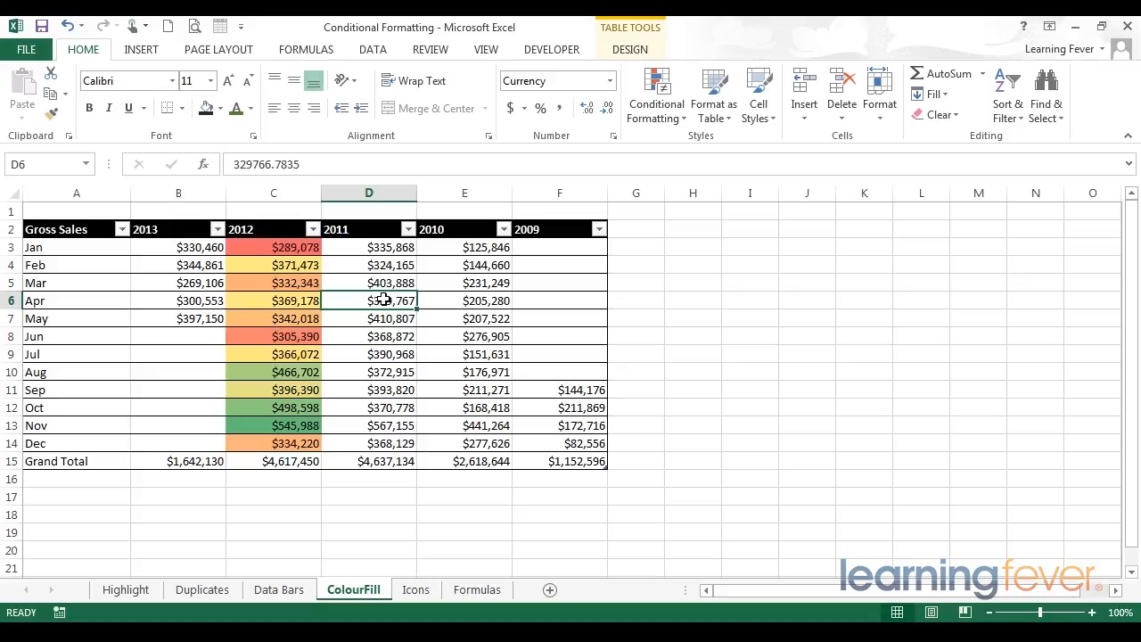
pyautogui.moveTo(566, 437)
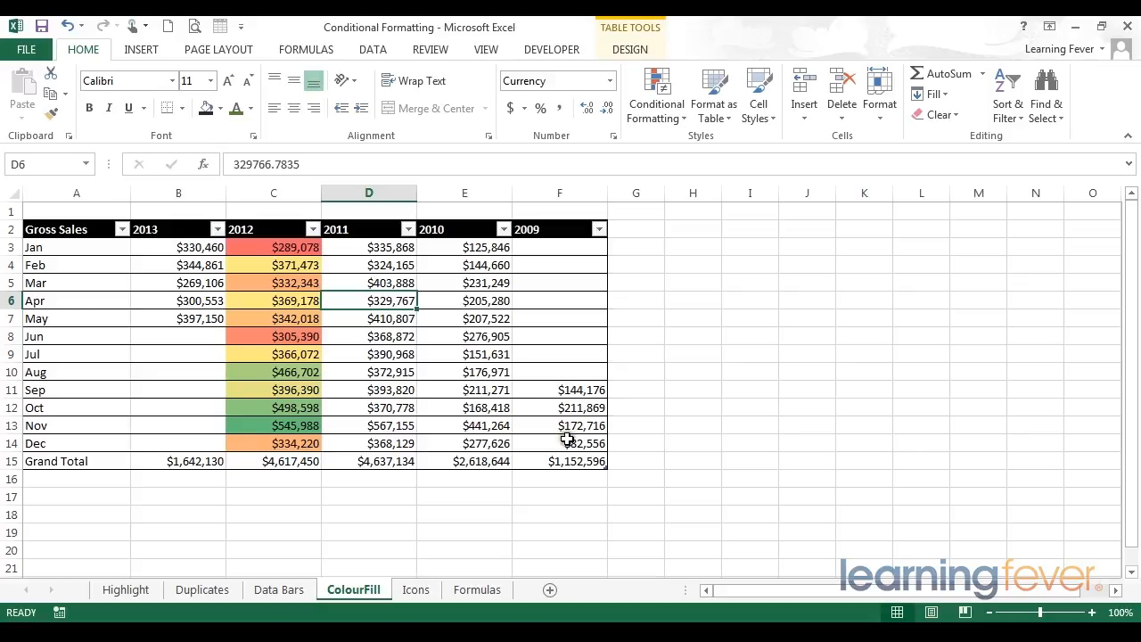
pyautogui.moveTo(450, 229)
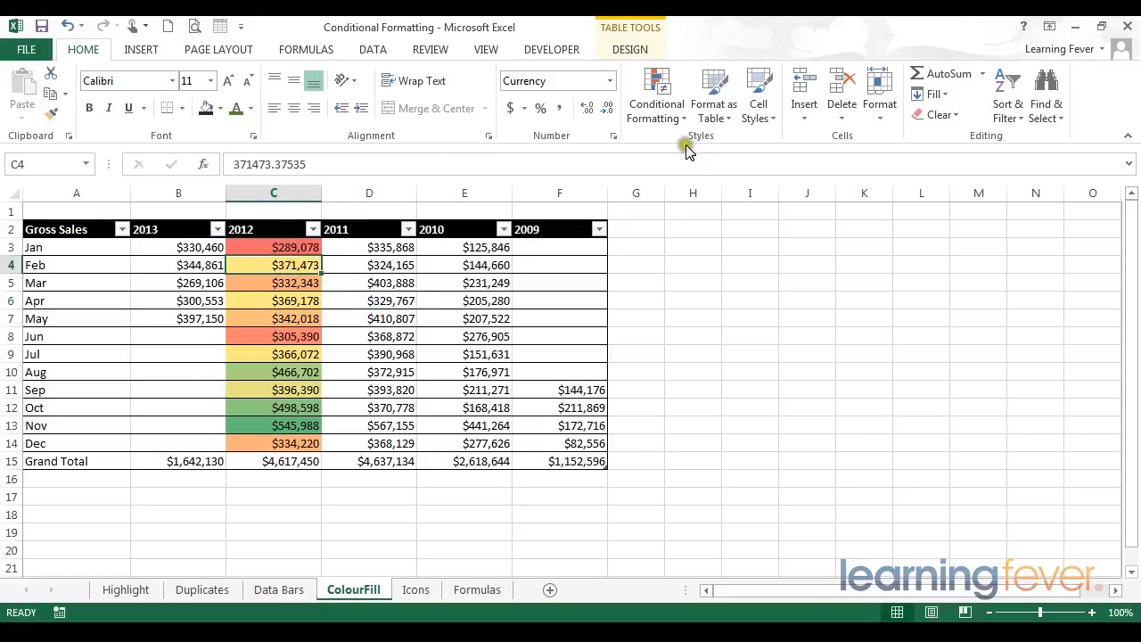
# Reopen the Conditional Formatting menu to prepare formatting all year columns
pyautogui.click(656, 95)
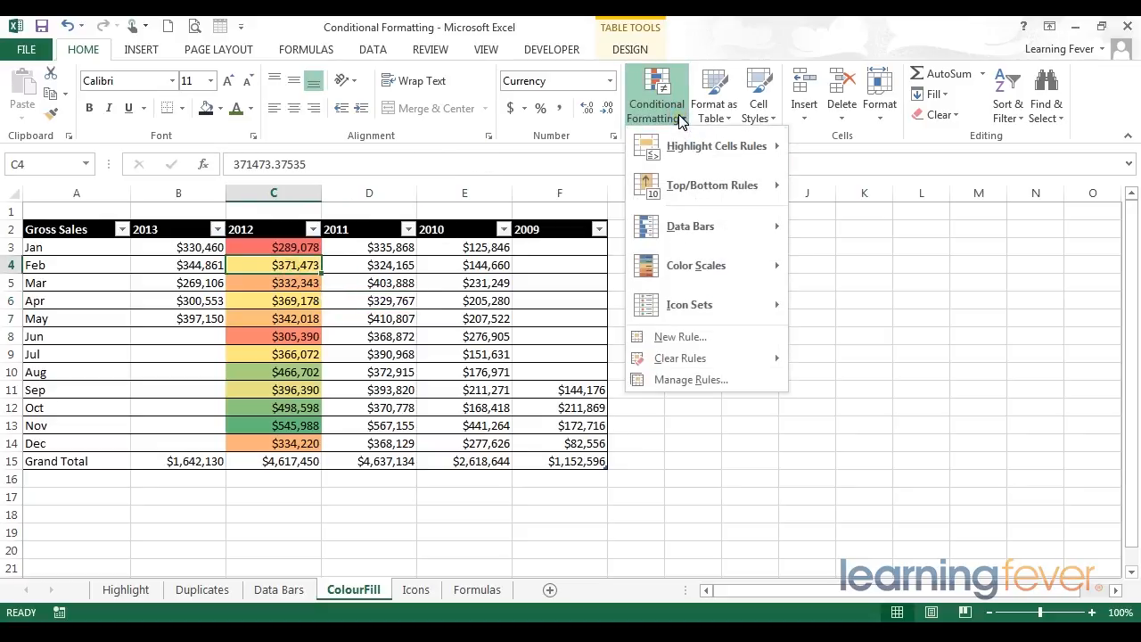
pyautogui.moveTo(680, 357)
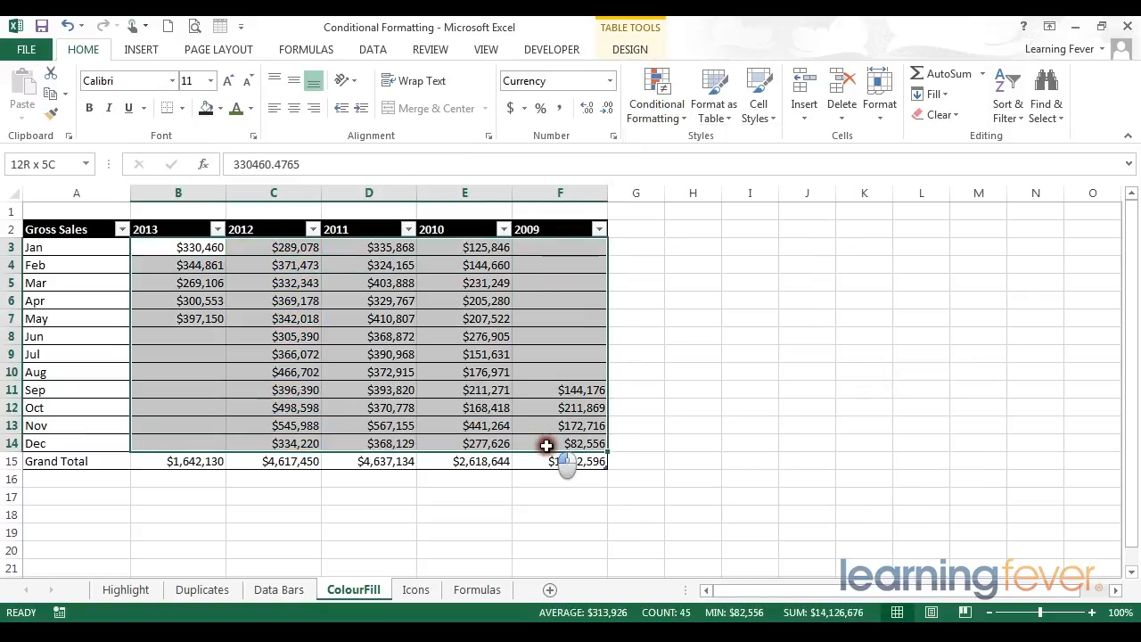
# Apply the Green-Yellow-Red colour scale to B3:F14, then deselect to view the colours
pyautogui.click(656, 95)
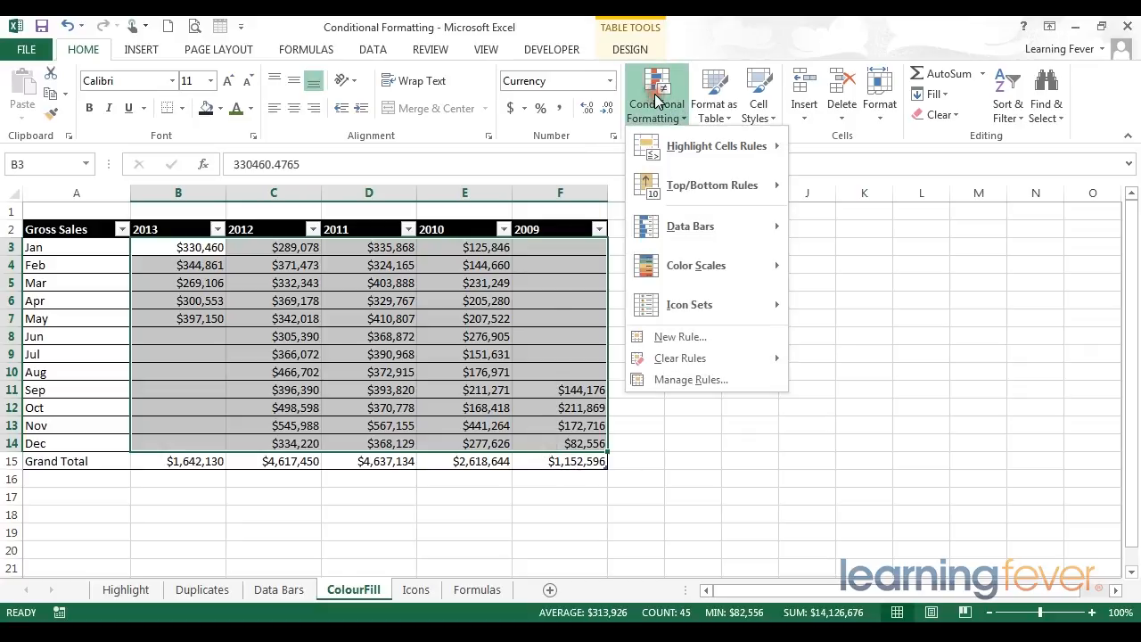
pyautogui.moveTo(695, 264)
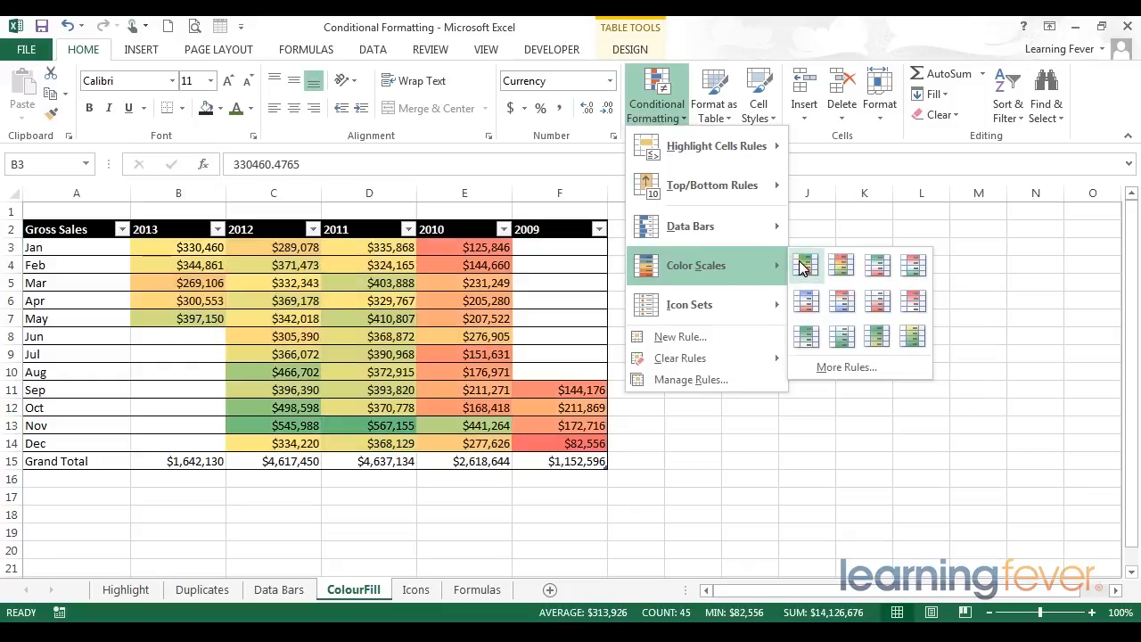
pyautogui.click(806, 263)
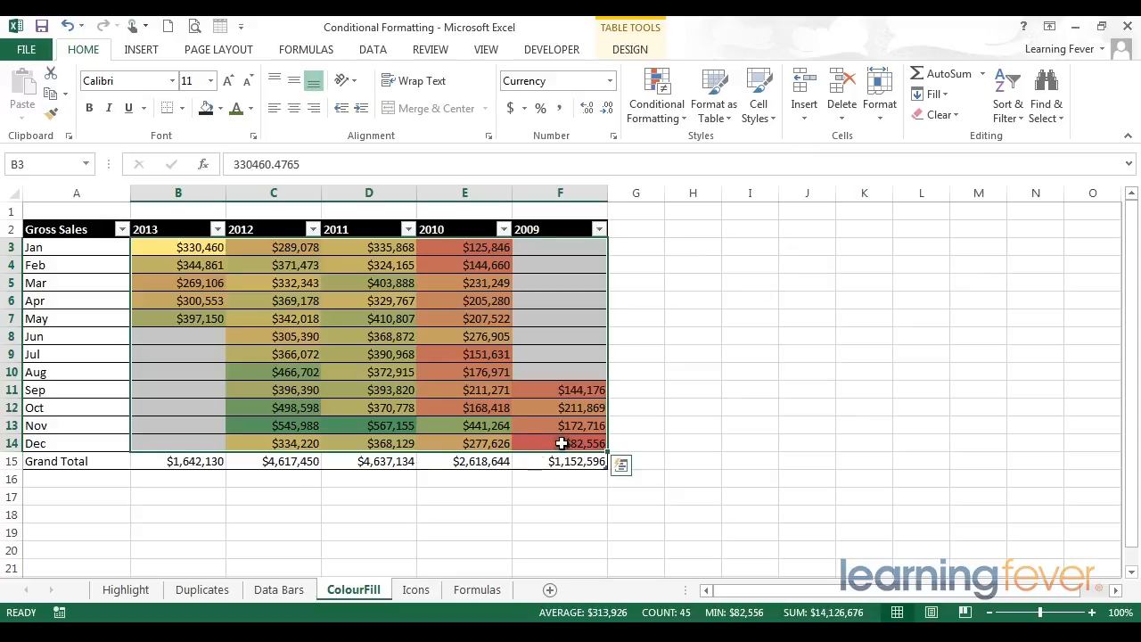
pyautogui.click(559, 443)
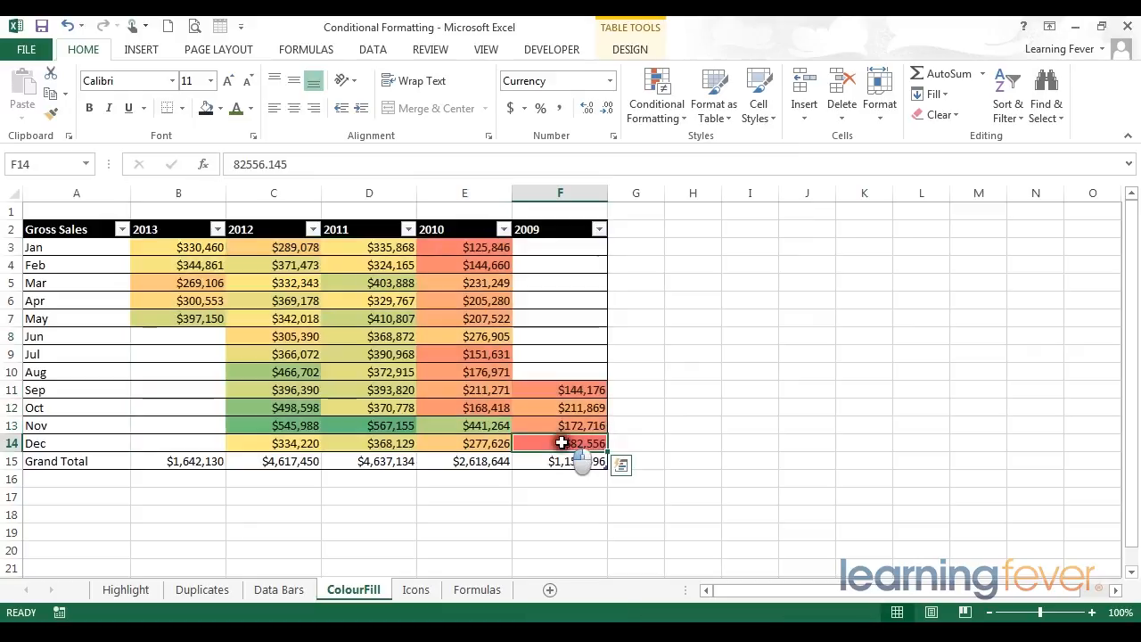